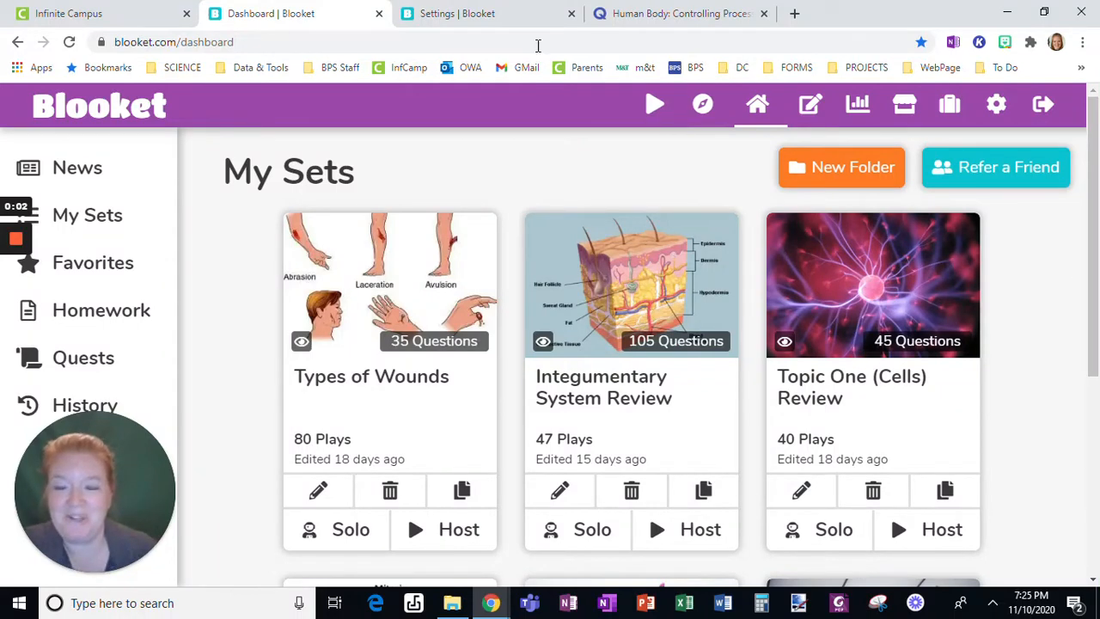
pyautogui.moveTo(182, 150)
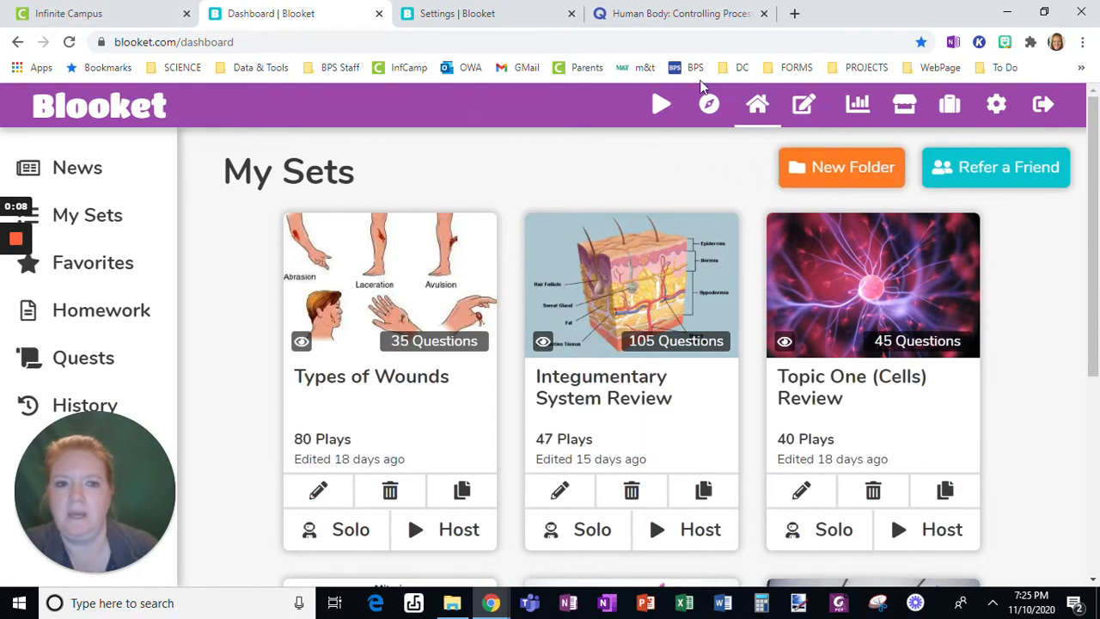
# - After a look at account settings, host the Human Body: Controlling Systems set from My Sets
pyautogui.click(997, 105)
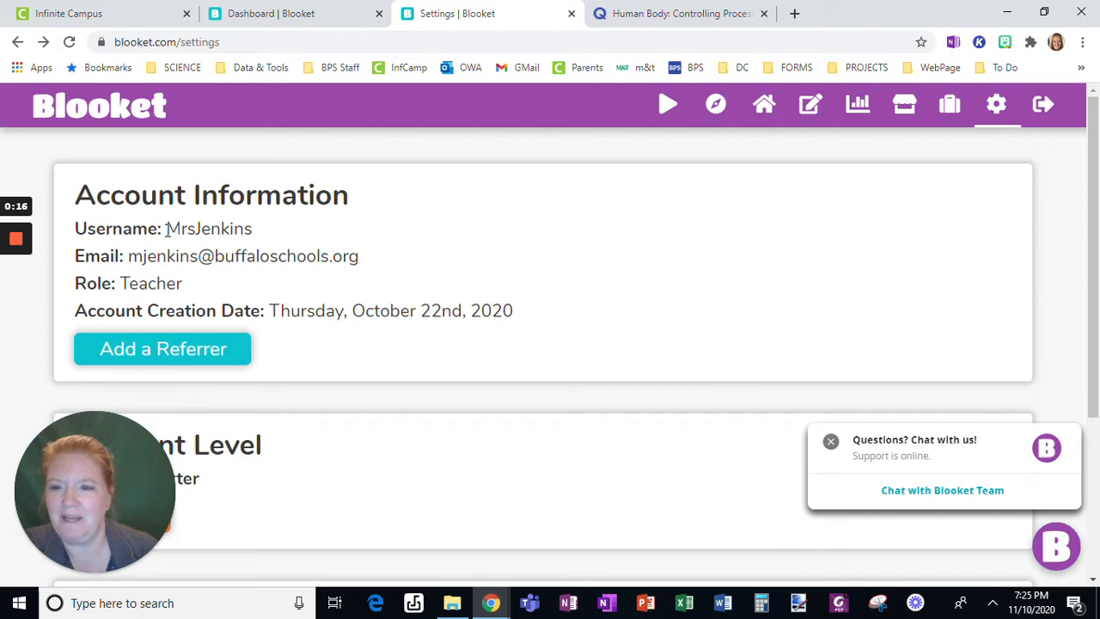
pyautogui.moveTo(275, 240)
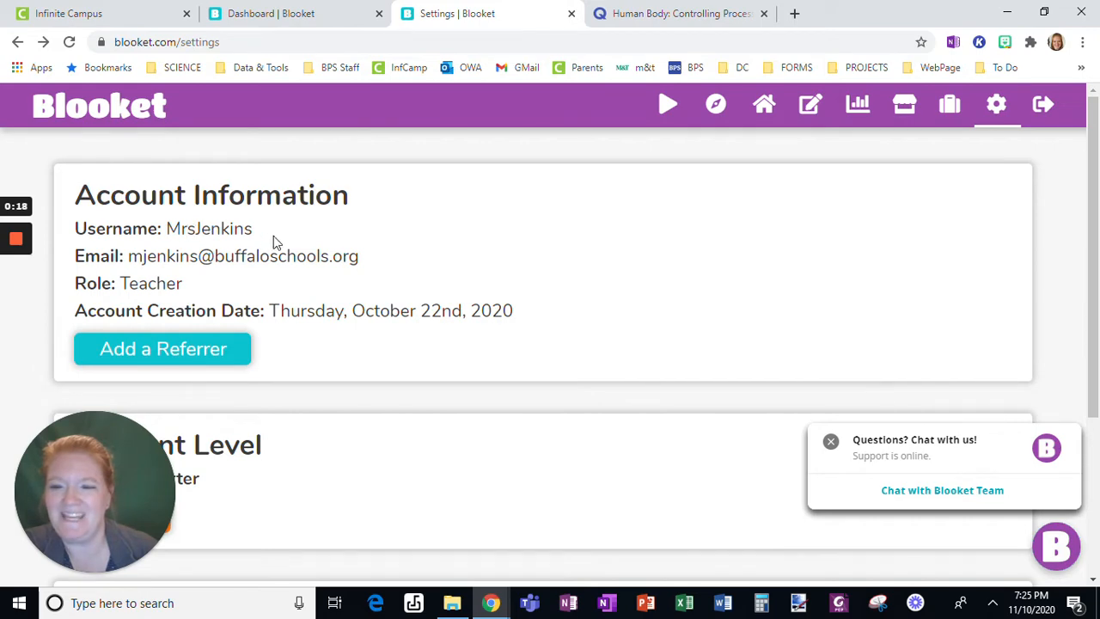
pyautogui.click(277, 14)
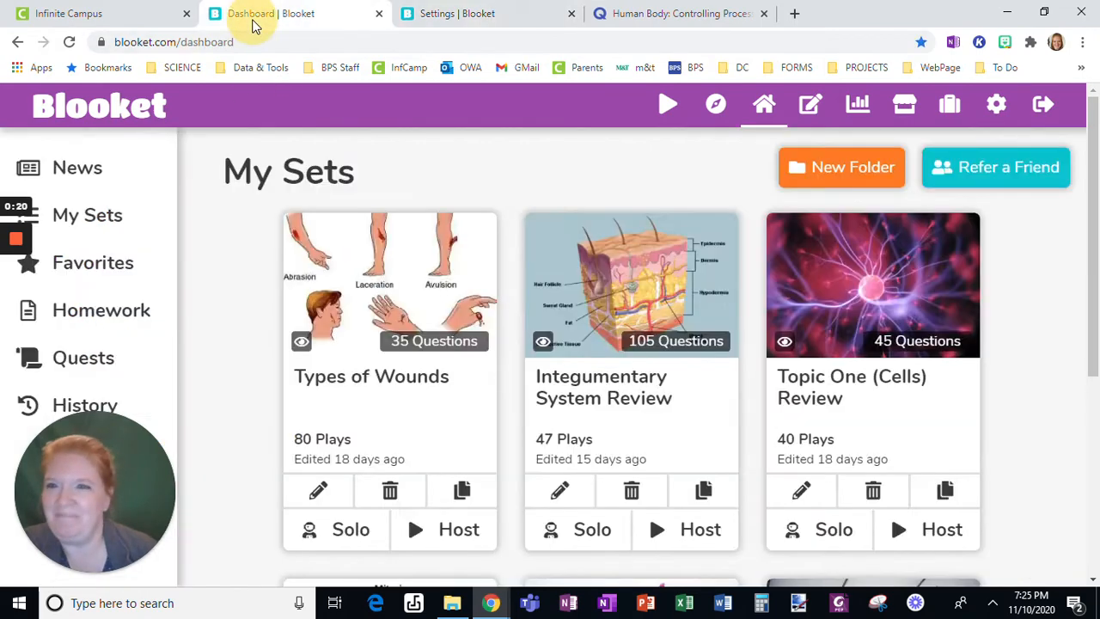
pyautogui.scroll(-3)
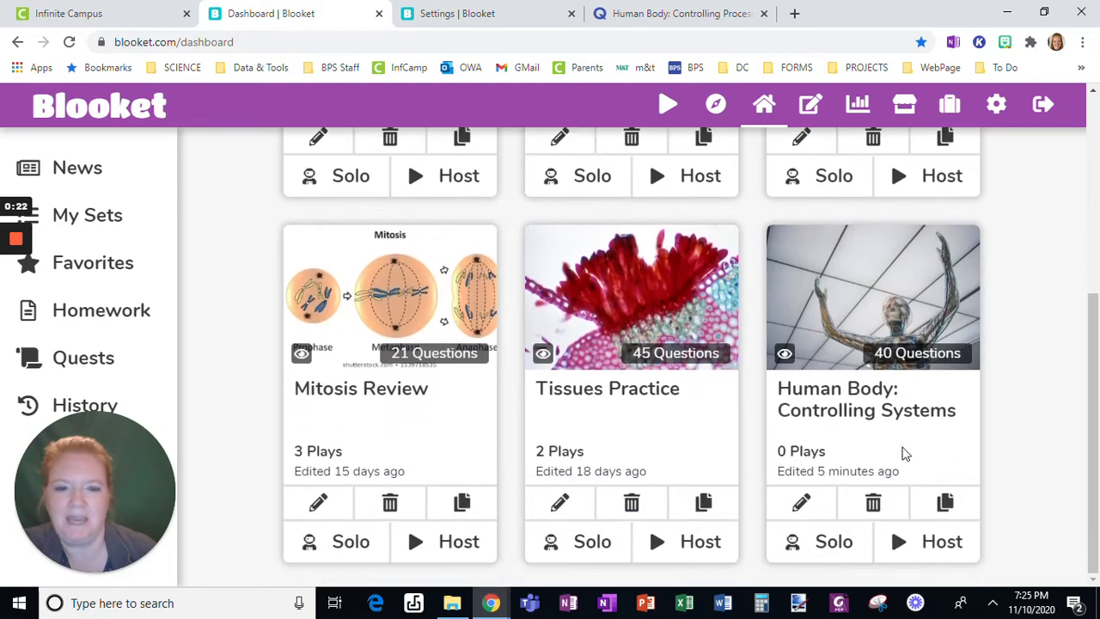
pyautogui.moveTo(942, 543)
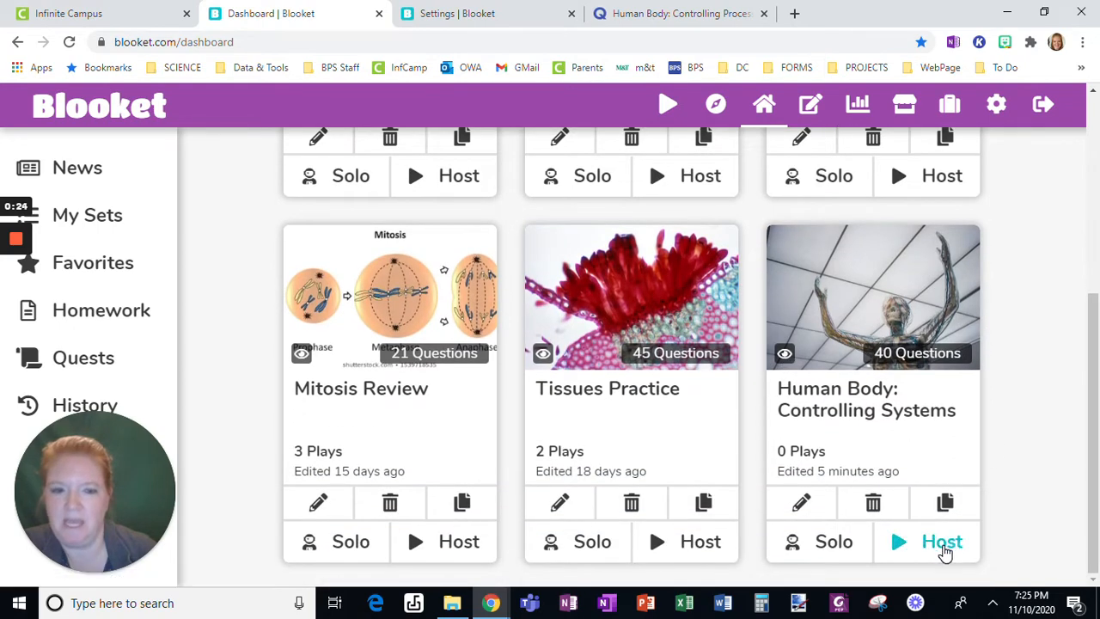
pyautogui.click(939, 541)
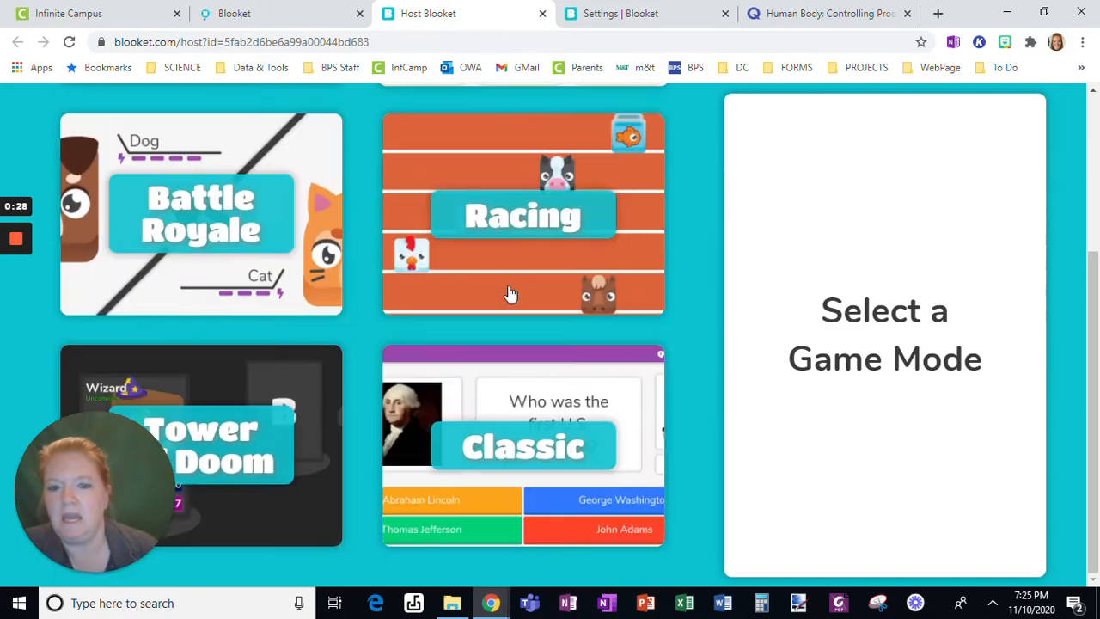
# - Choose the Classic game mode and enable Random Question Order
pyautogui.click(523, 447)
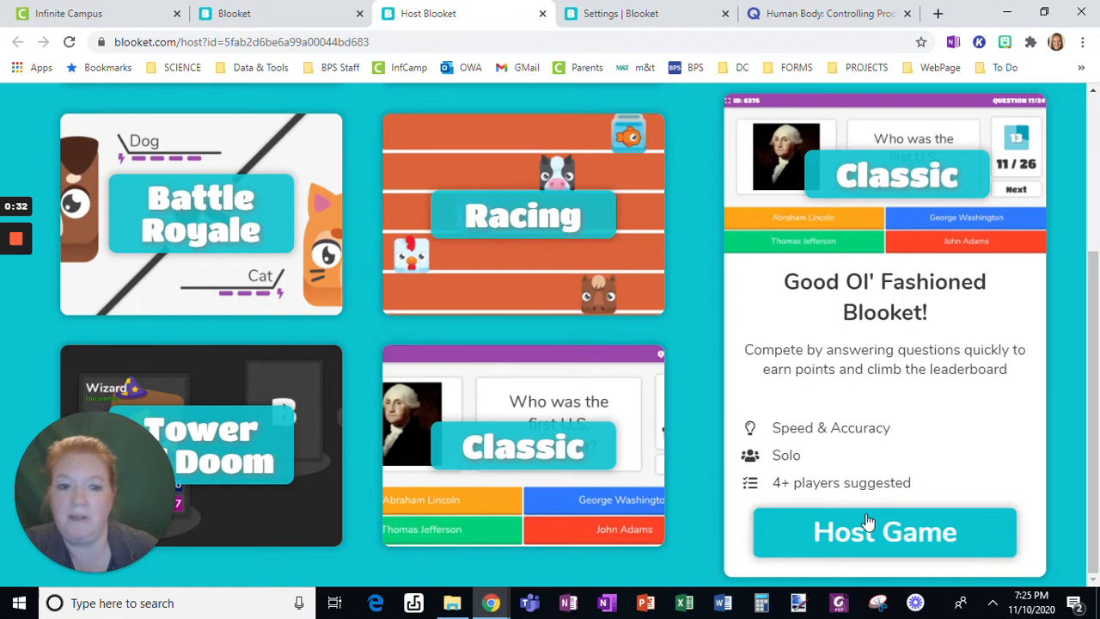
pyautogui.click(884, 532)
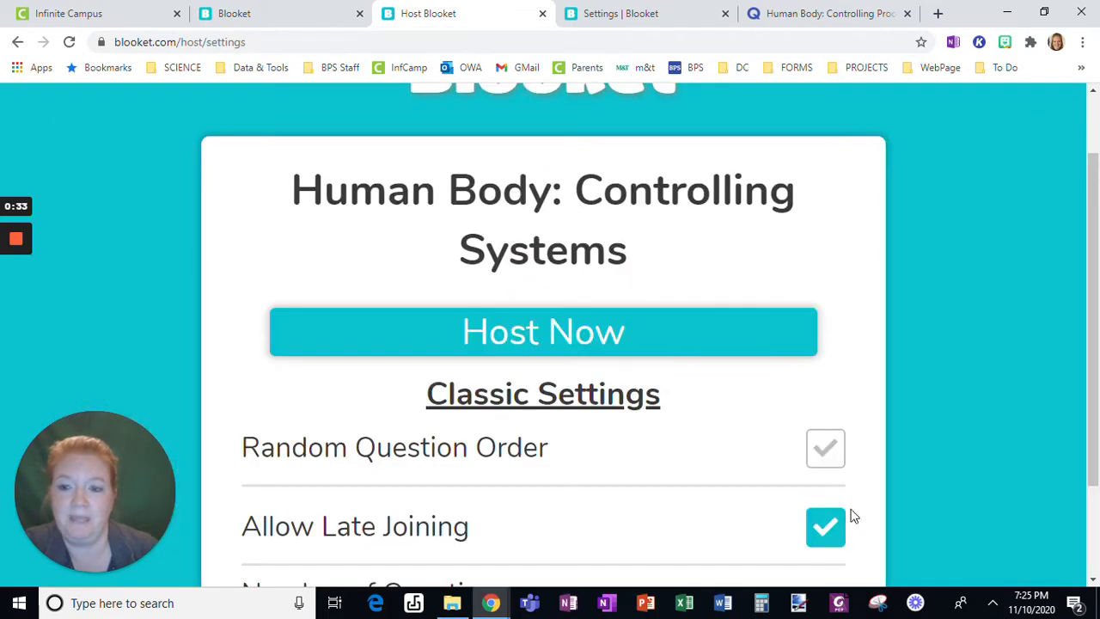
pyautogui.scroll(-3)
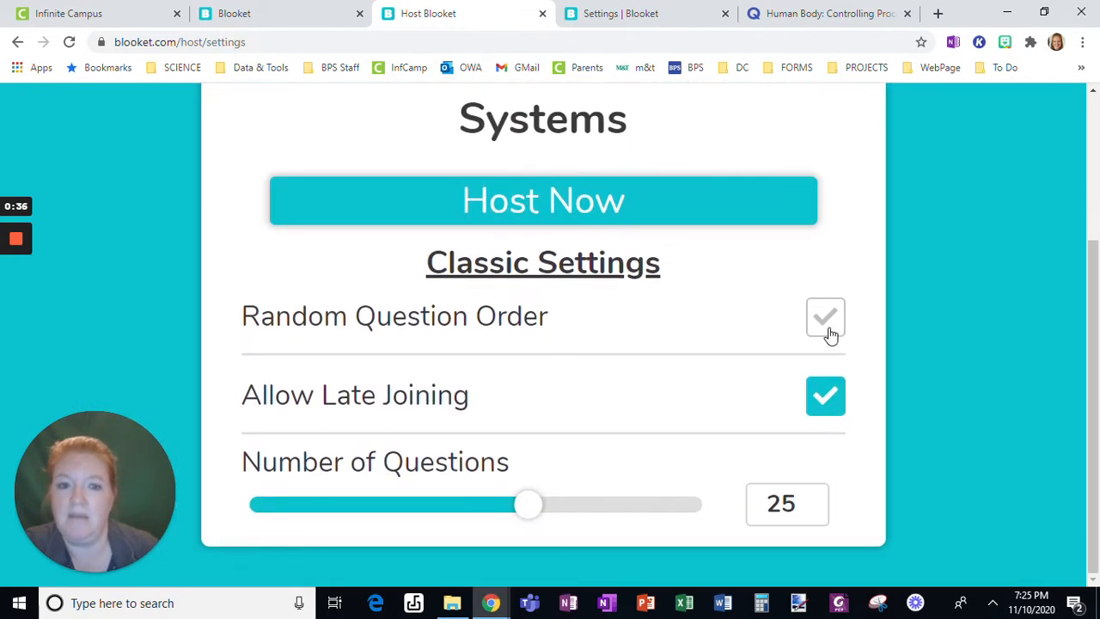
pyautogui.click(825, 318)
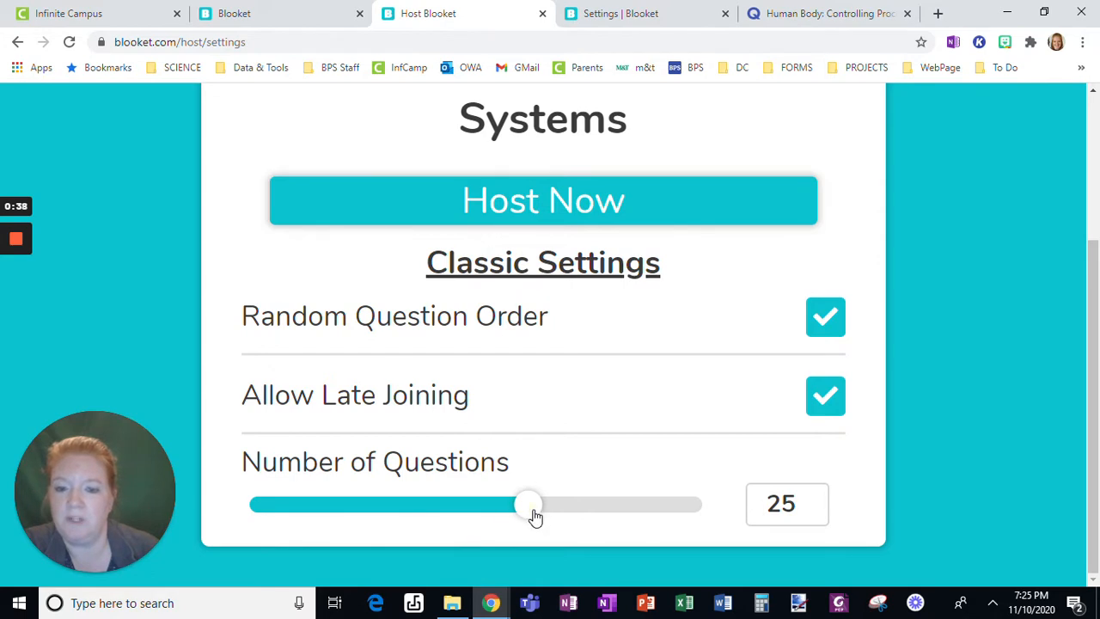
# - Reduce the Number of Questions slider from 25 down to 5 and host the game now
pyautogui.moveTo(527, 505); pyautogui.dragTo(330, 506)
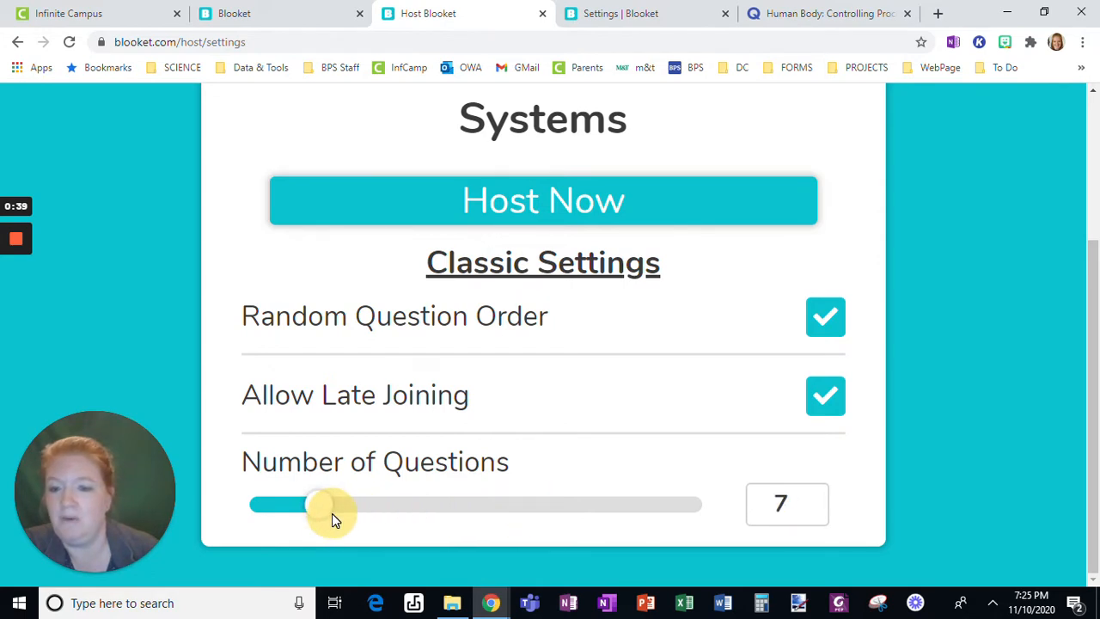
pyautogui.moveTo(330, 505); pyautogui.dragTo(361, 505)
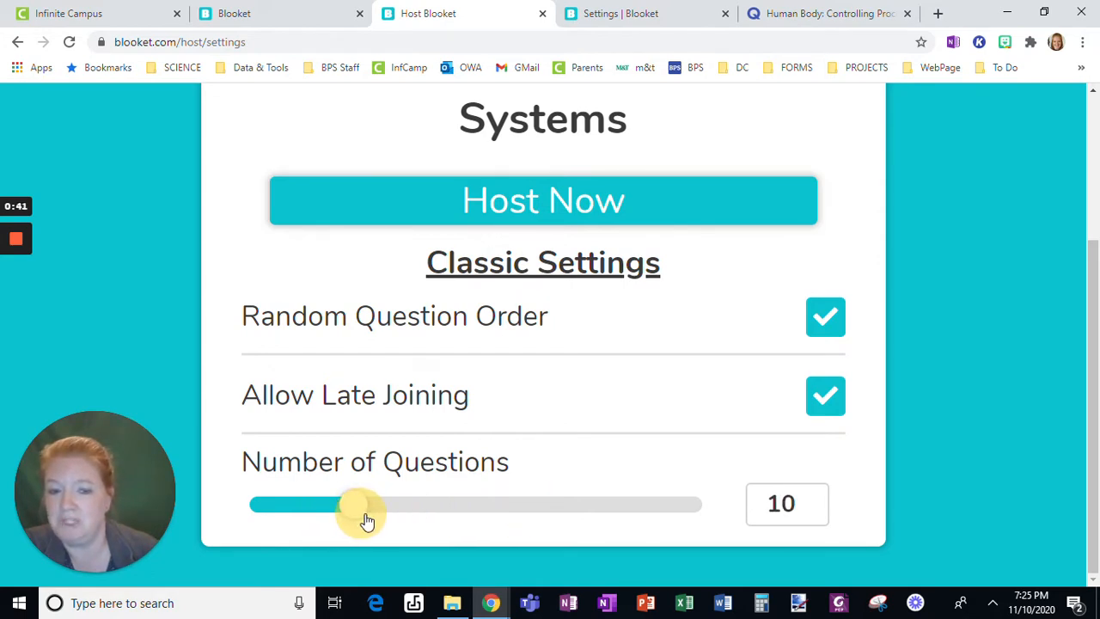
pyautogui.moveTo(359, 503); pyautogui.dragTo(307, 503)
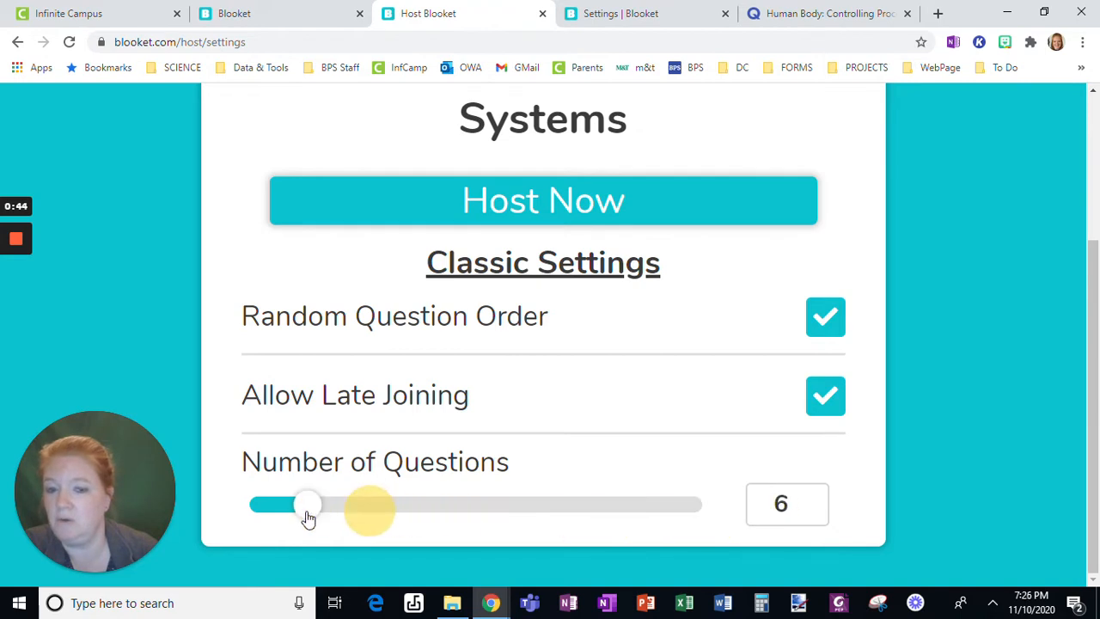
pyautogui.moveTo(308, 505); pyautogui.dragTo(368, 505)
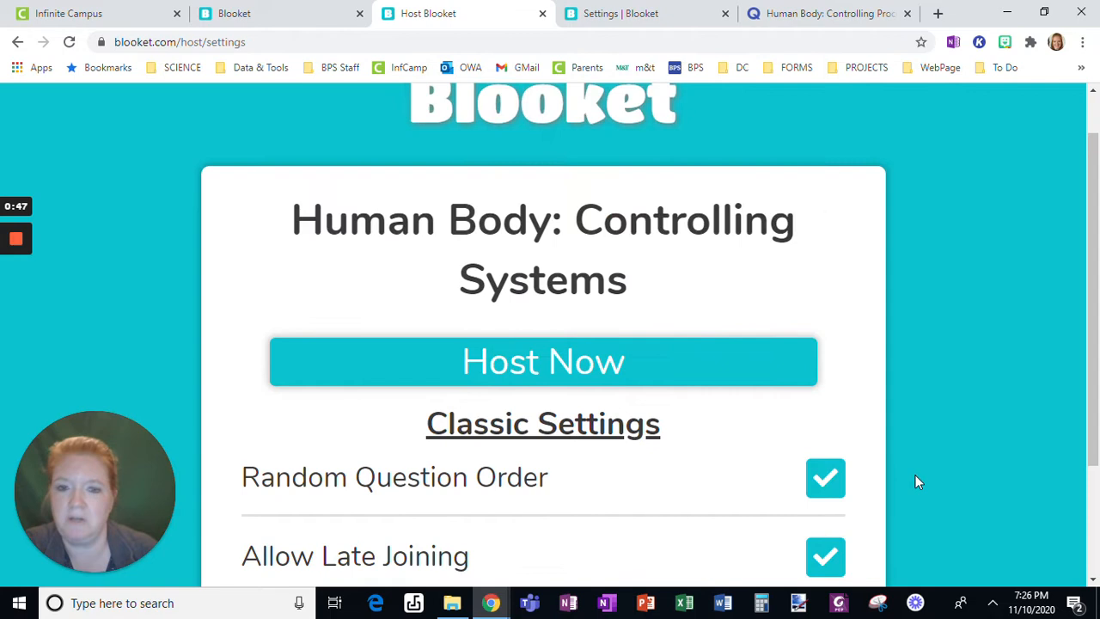
pyautogui.scroll(-3)
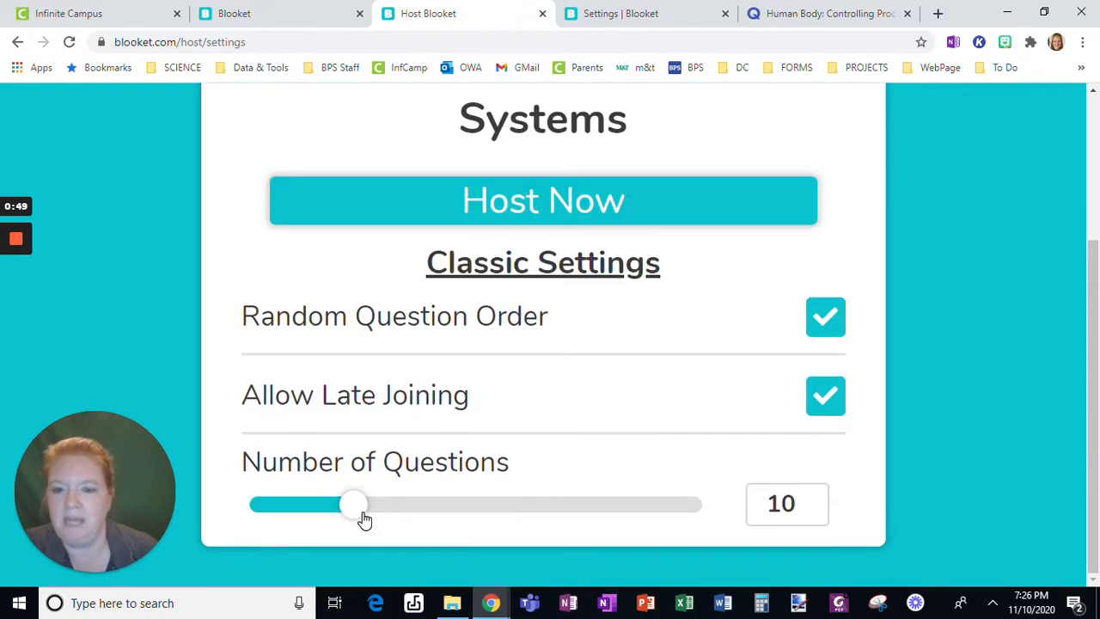
pyautogui.moveTo(353, 505); pyautogui.dragTo(296, 505)
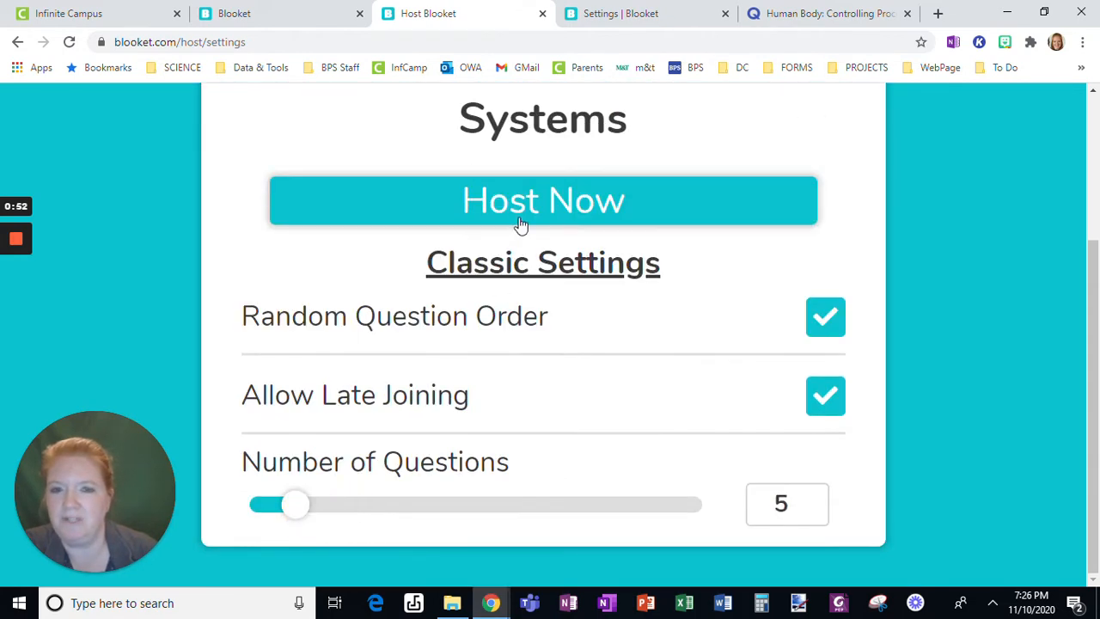
pyautogui.click(543, 199)
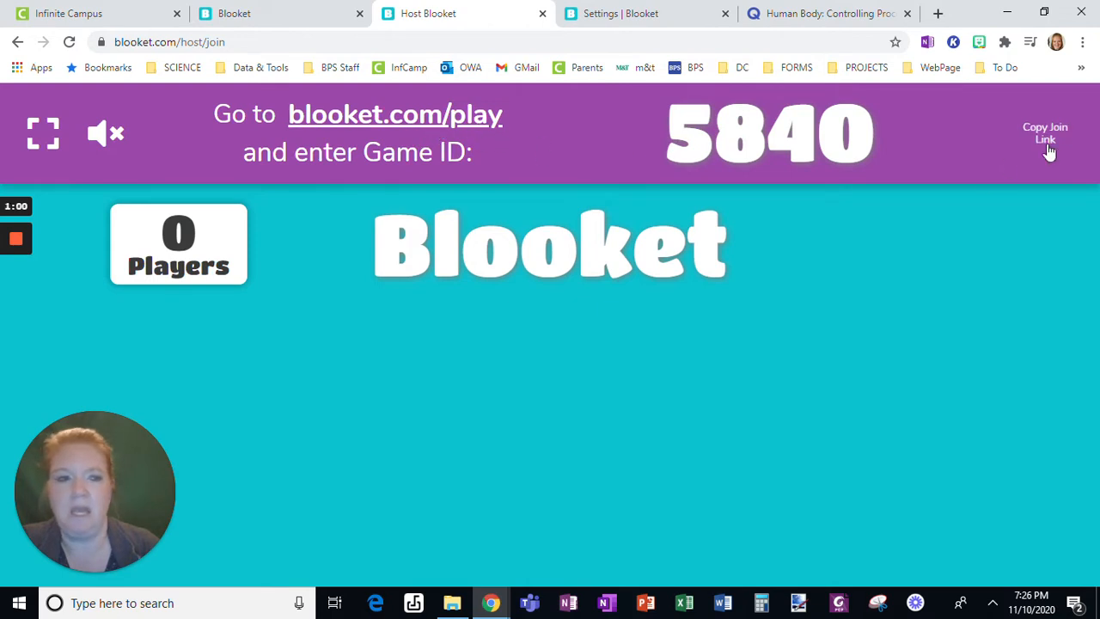
# - Join game 5840 from a new tab via the copied join link with the nickname 'Mrs J'
pyautogui.click(1045, 132)
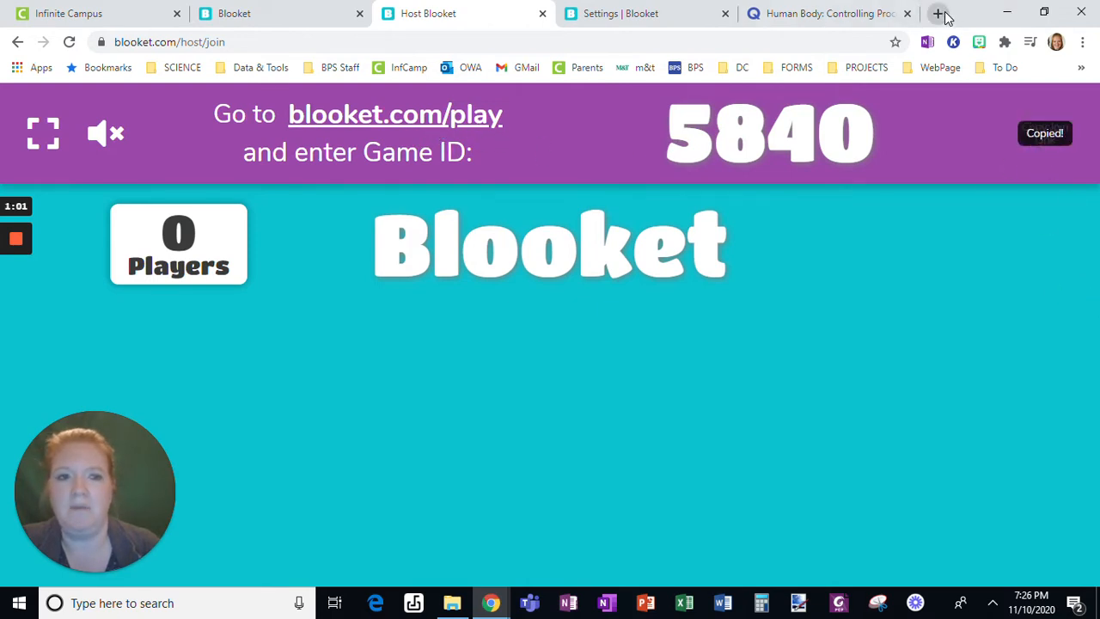
pyautogui.click(945, 14)
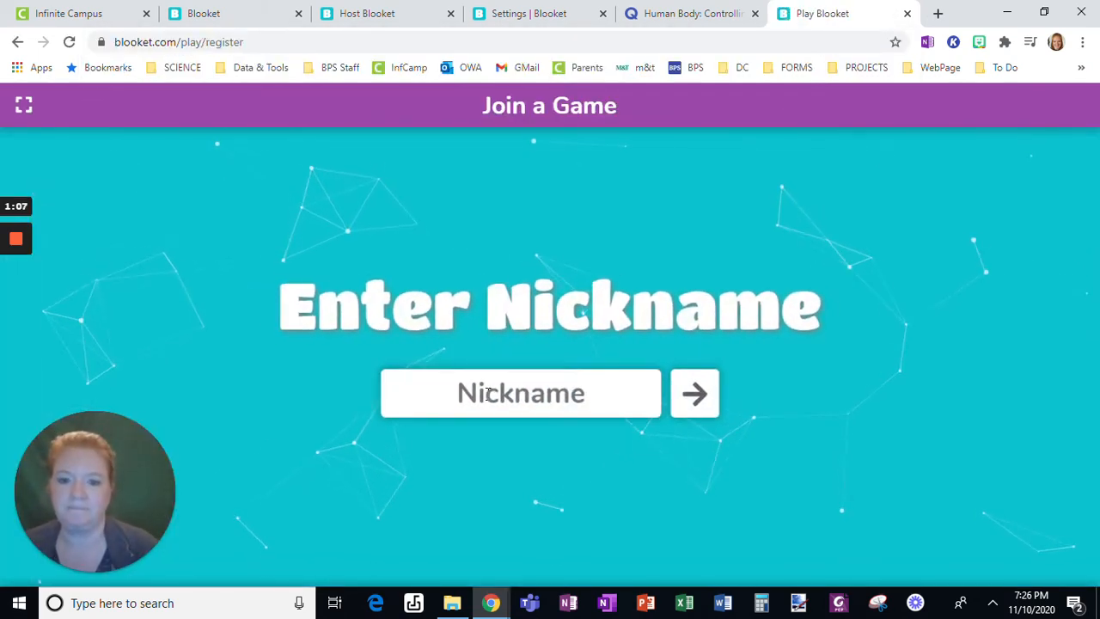
pyautogui.write('Mrs J')
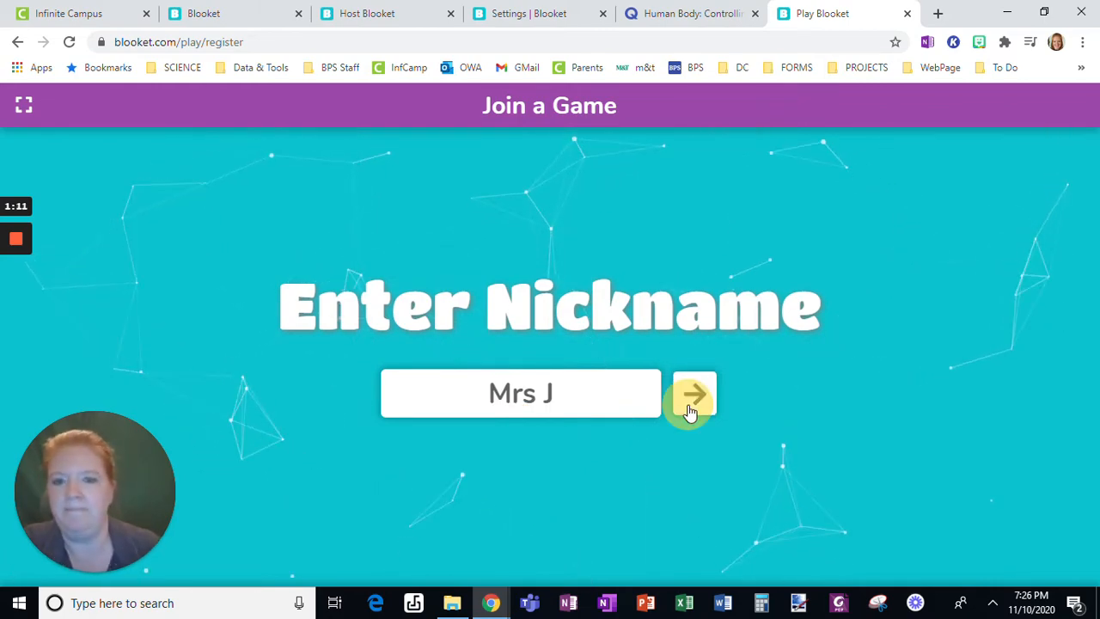
pyautogui.click(692, 393)
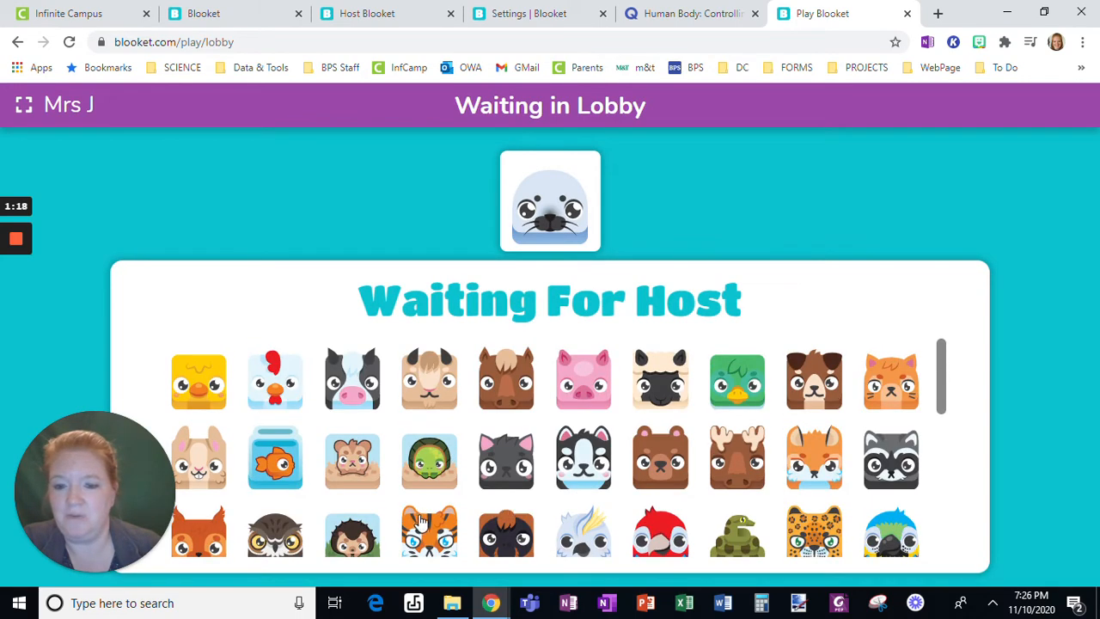
# - Start the game from the host lobby with the one joined player
pyautogui.click(387, 14)
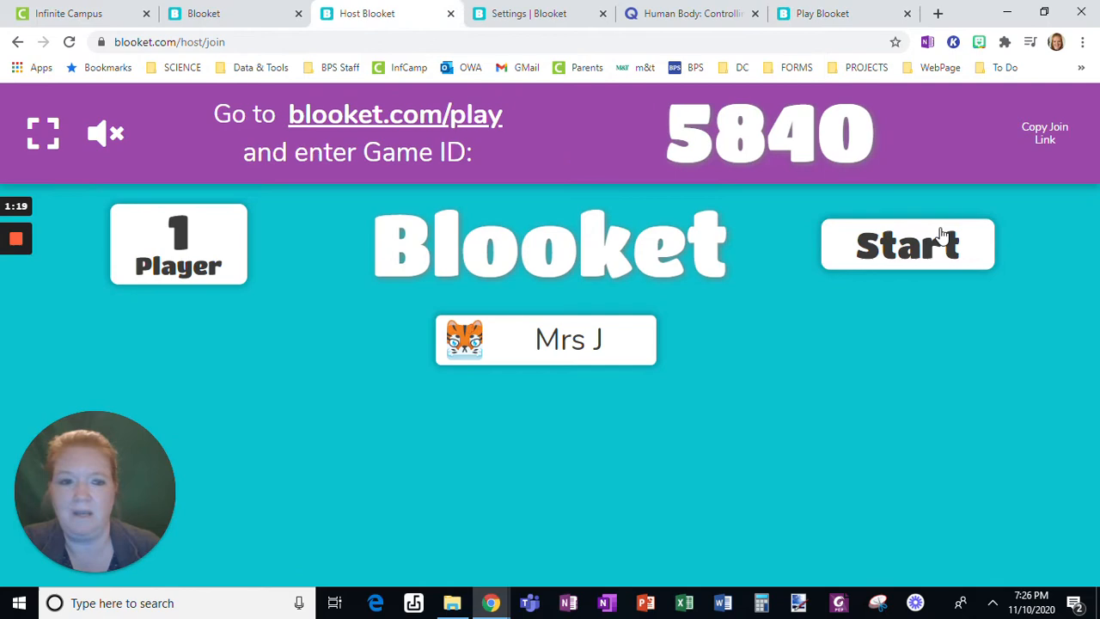
pyautogui.moveTo(918, 249)
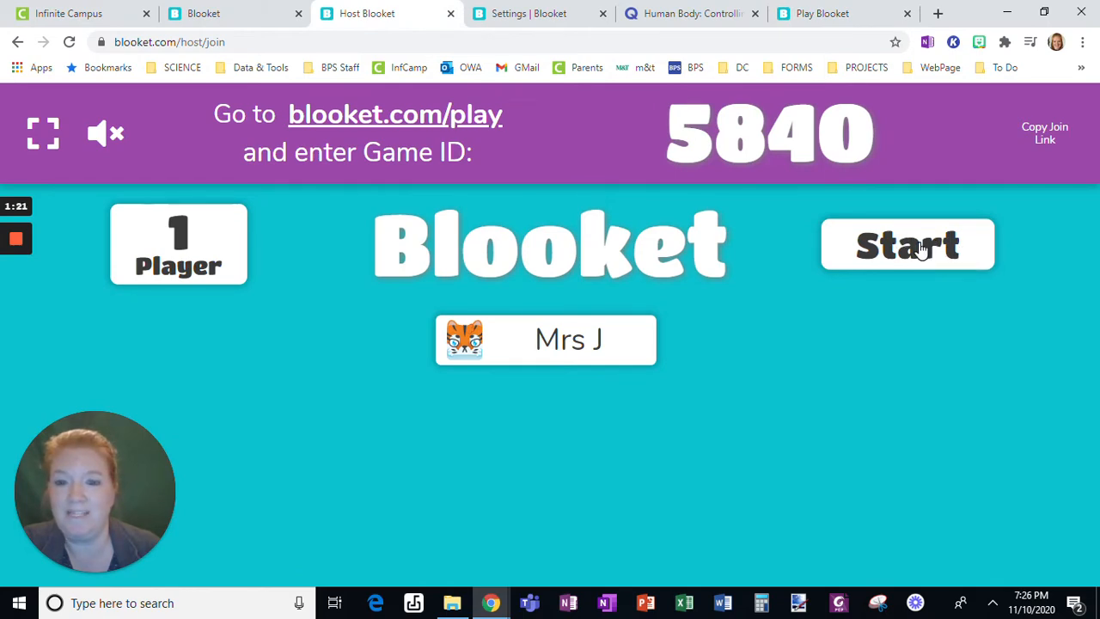
pyautogui.click(907, 244)
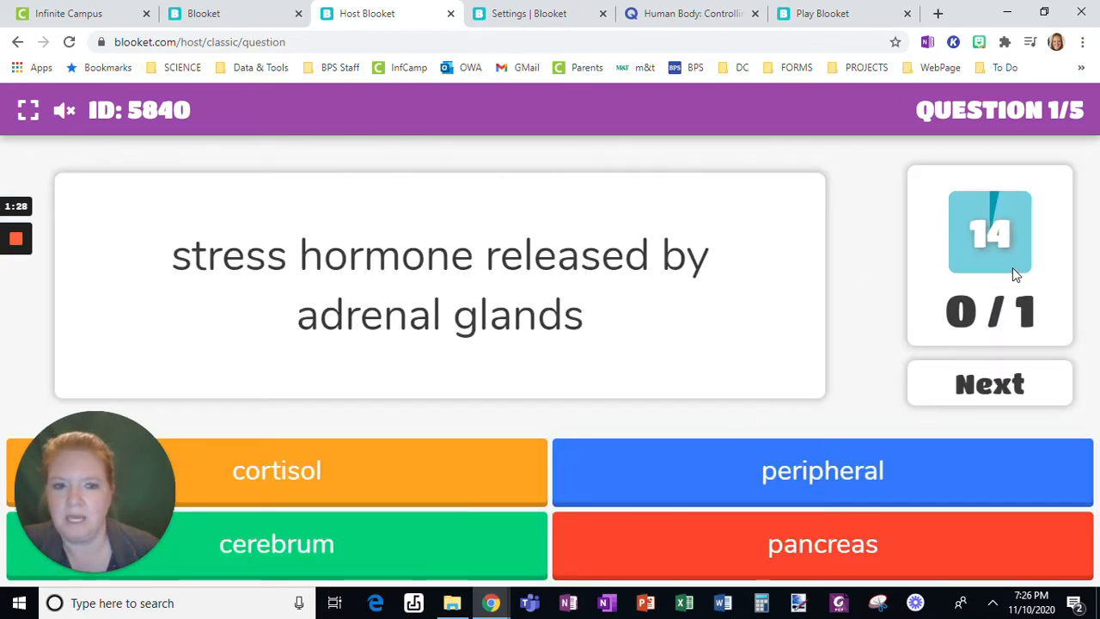
# - Answer cortisol for the stress hormone question as the player, then advance the host standings
pyautogui.click(842, 14)
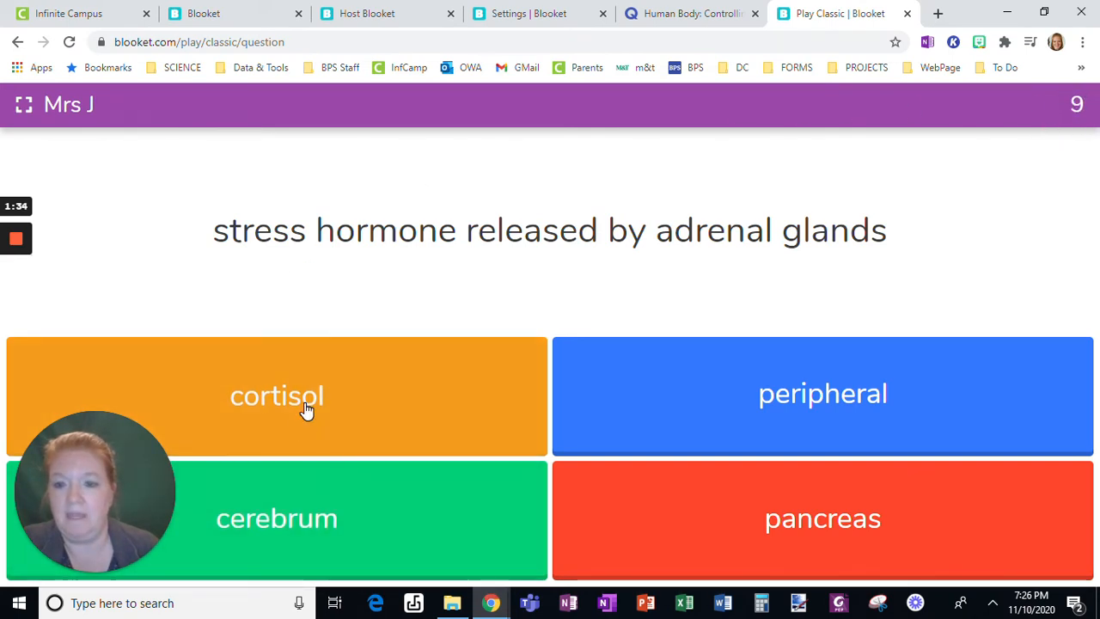
pyautogui.click(307, 402)
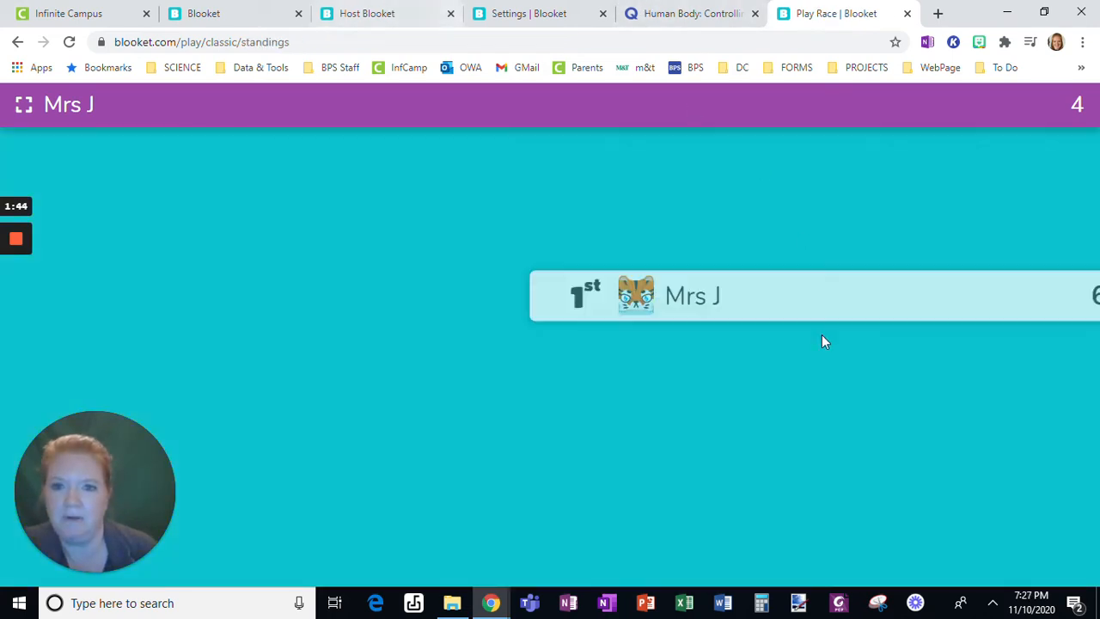
pyautogui.click(375, 14)
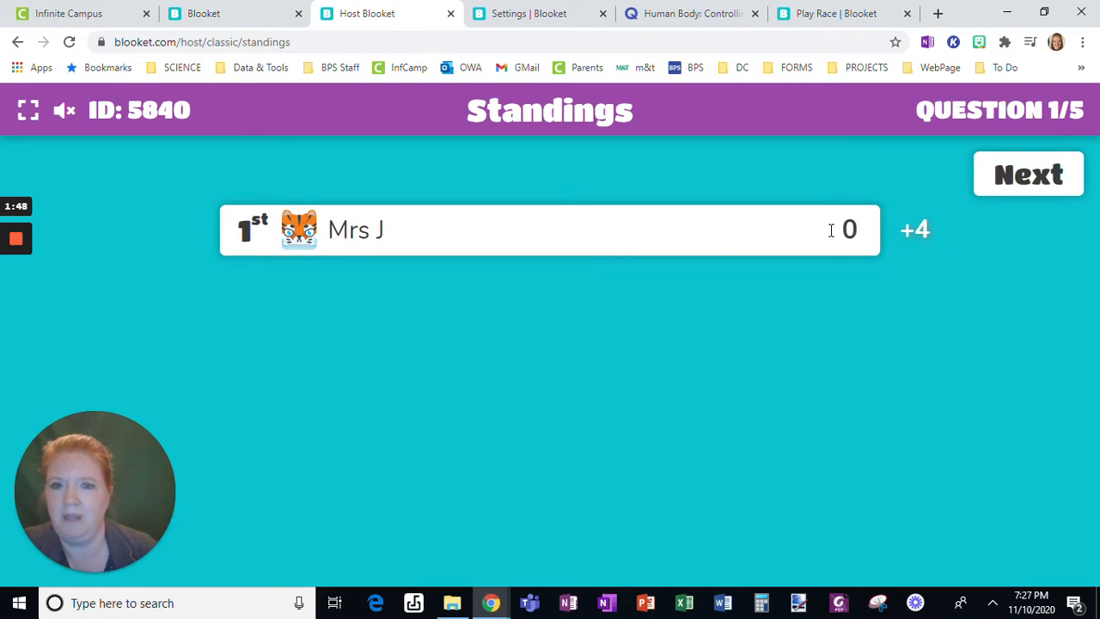
pyautogui.click(832, 13)
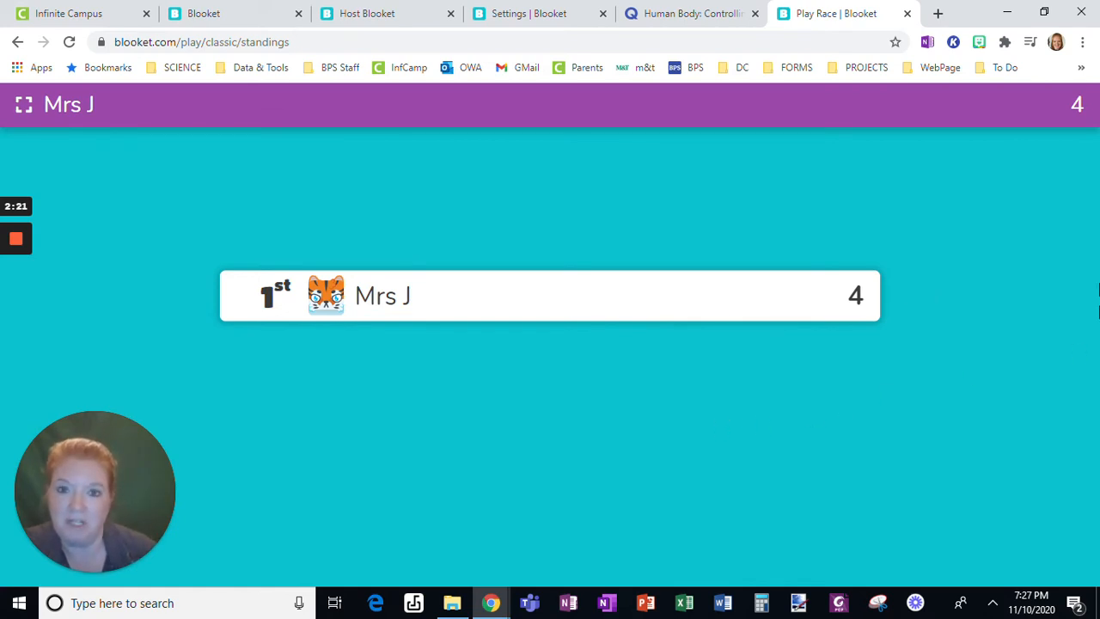
pyautogui.moveTo(770, 227)
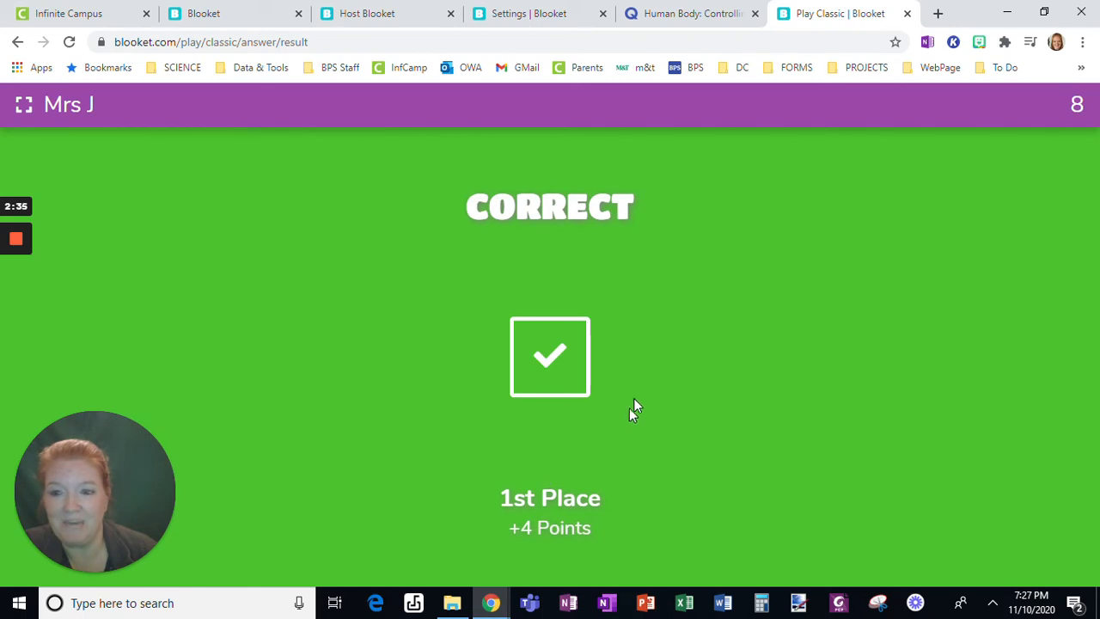
pyautogui.moveTo(519, 336)
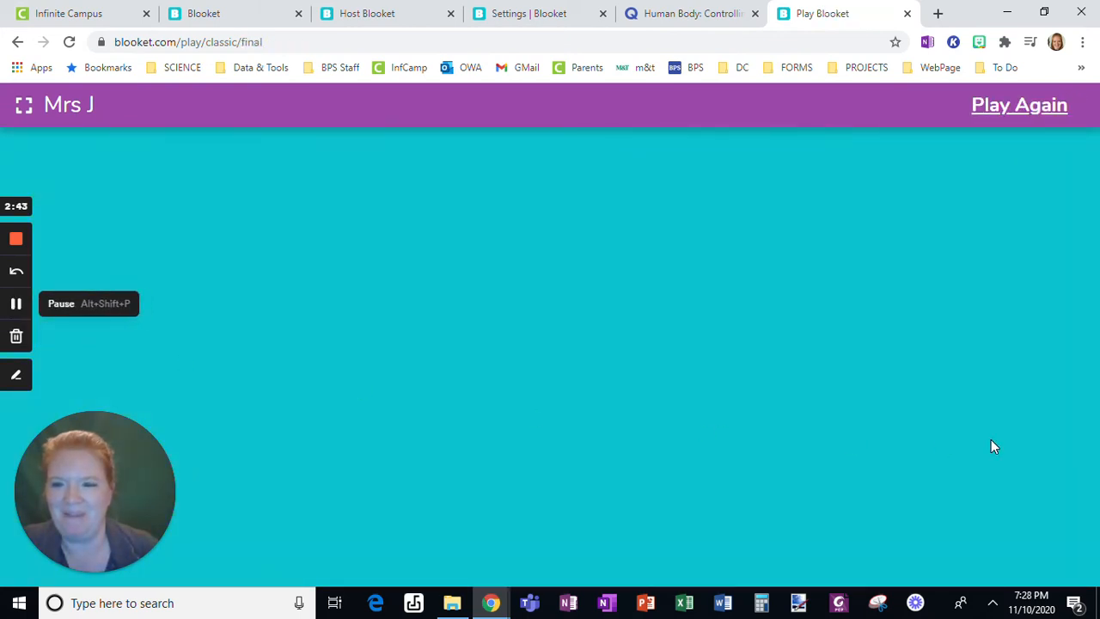
pyautogui.moveTo(835, 323)
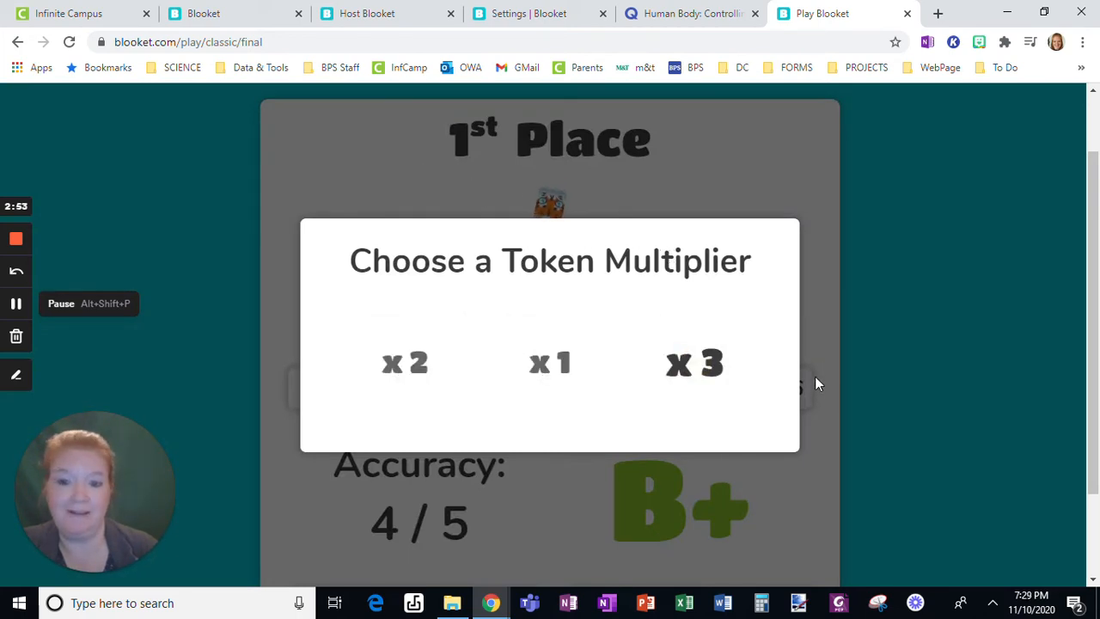
# - Pick a token multiplier for Mrs J's points and view the host's game report
pyautogui.click(550, 363)
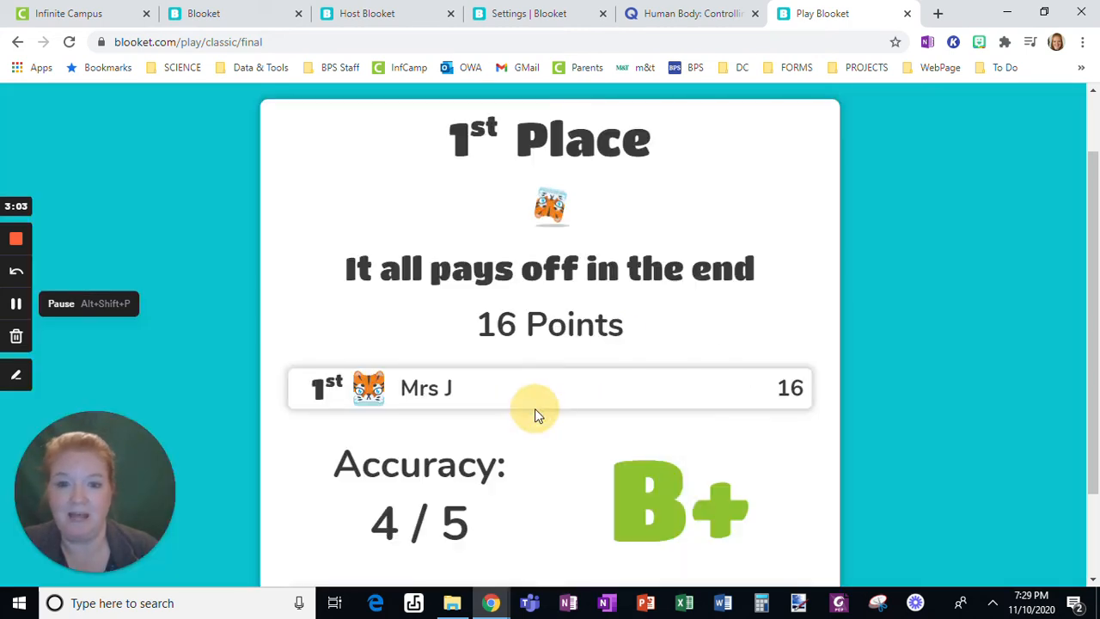
pyautogui.scroll(-3)
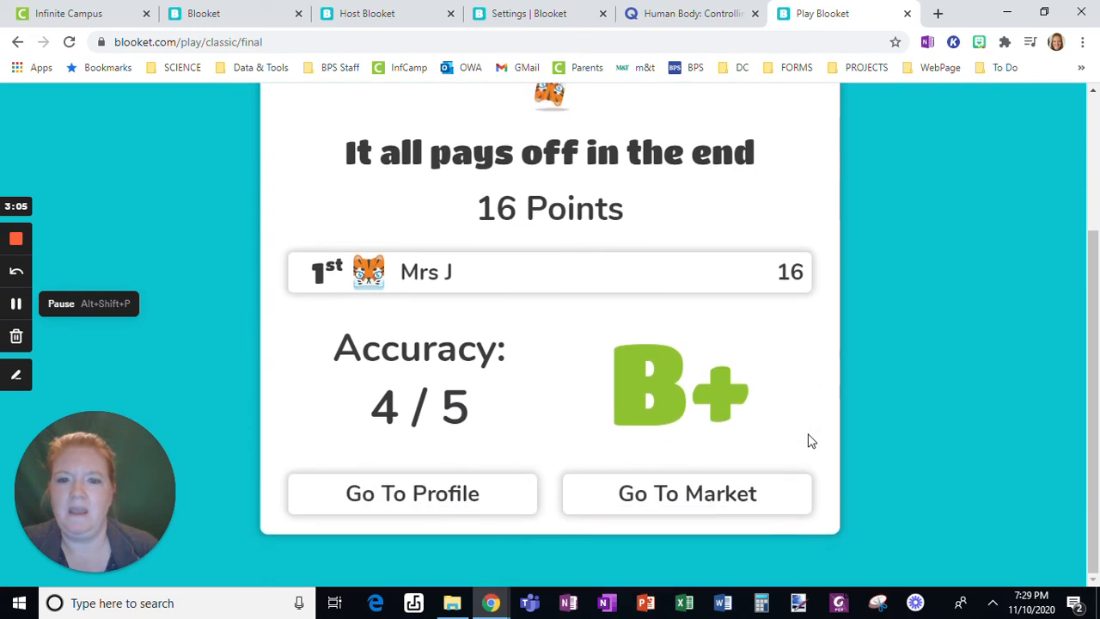
pyautogui.click(368, 14)
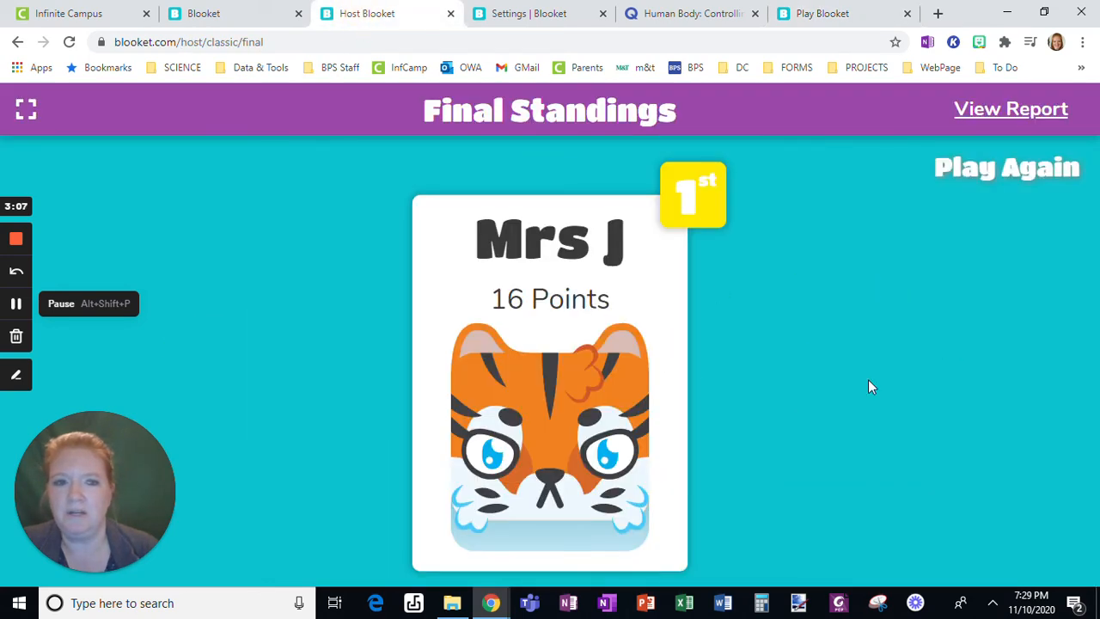
pyautogui.moveTo(993, 106)
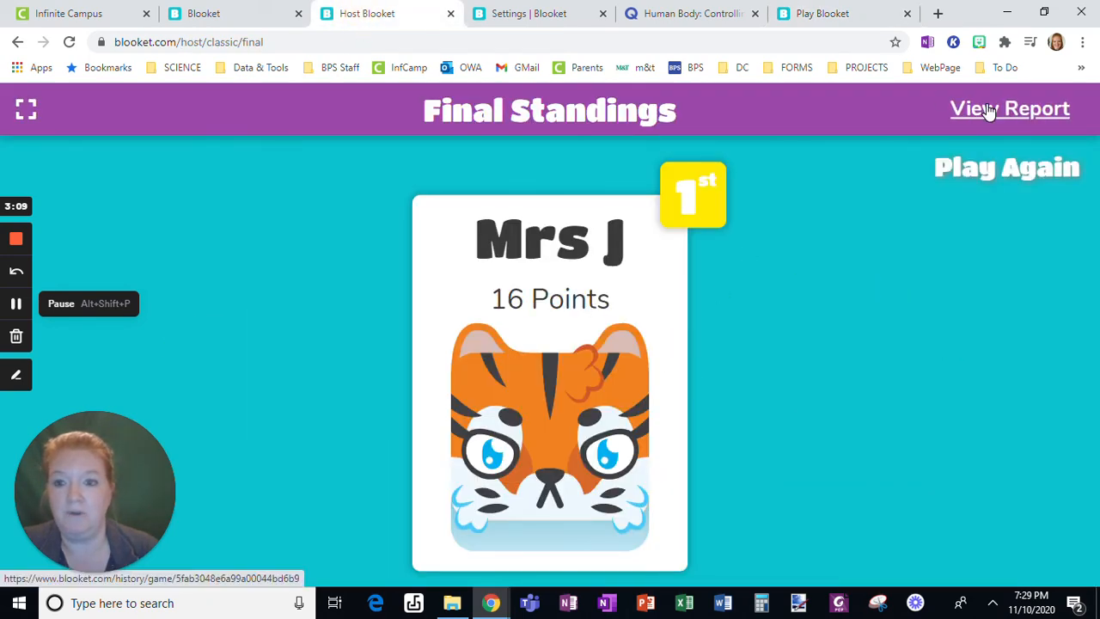
pyautogui.click(1010, 107)
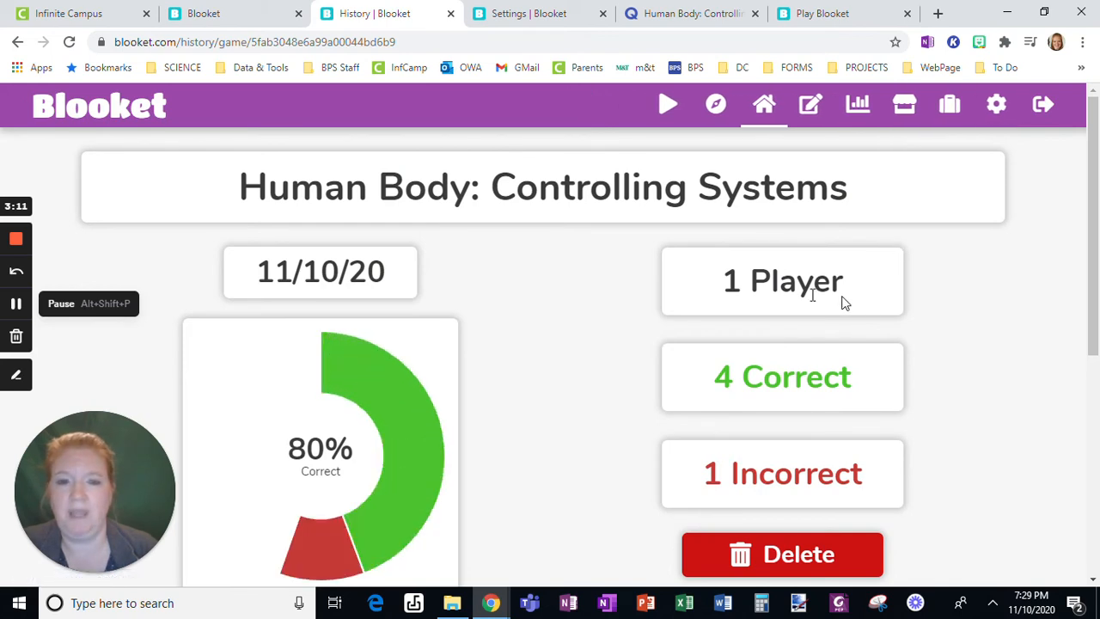
pyautogui.scroll(-3)
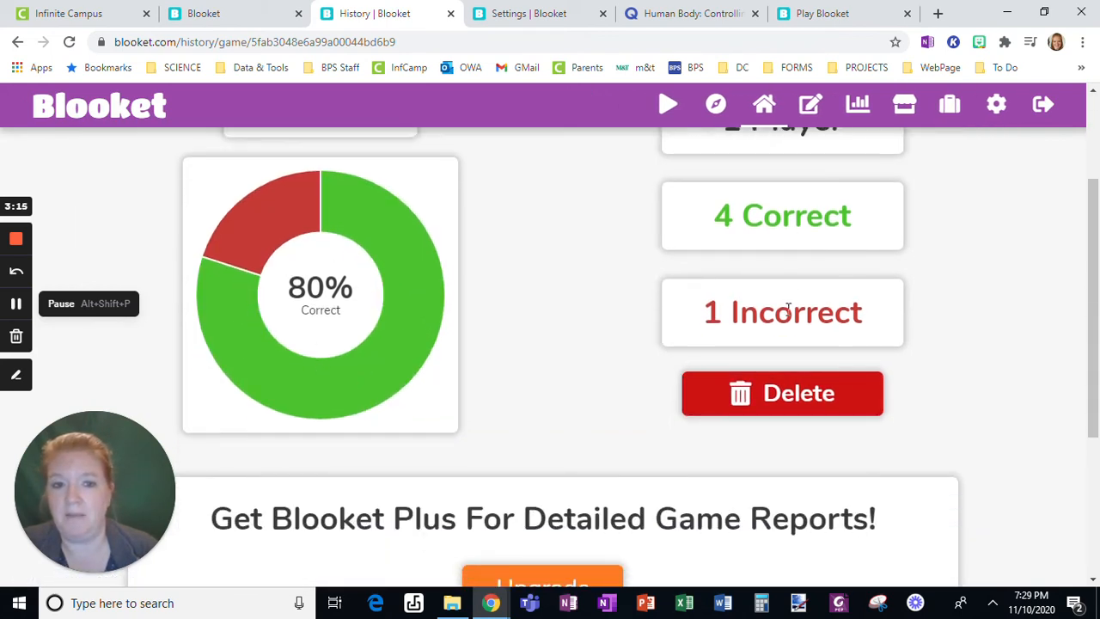
pyautogui.scroll(-3)
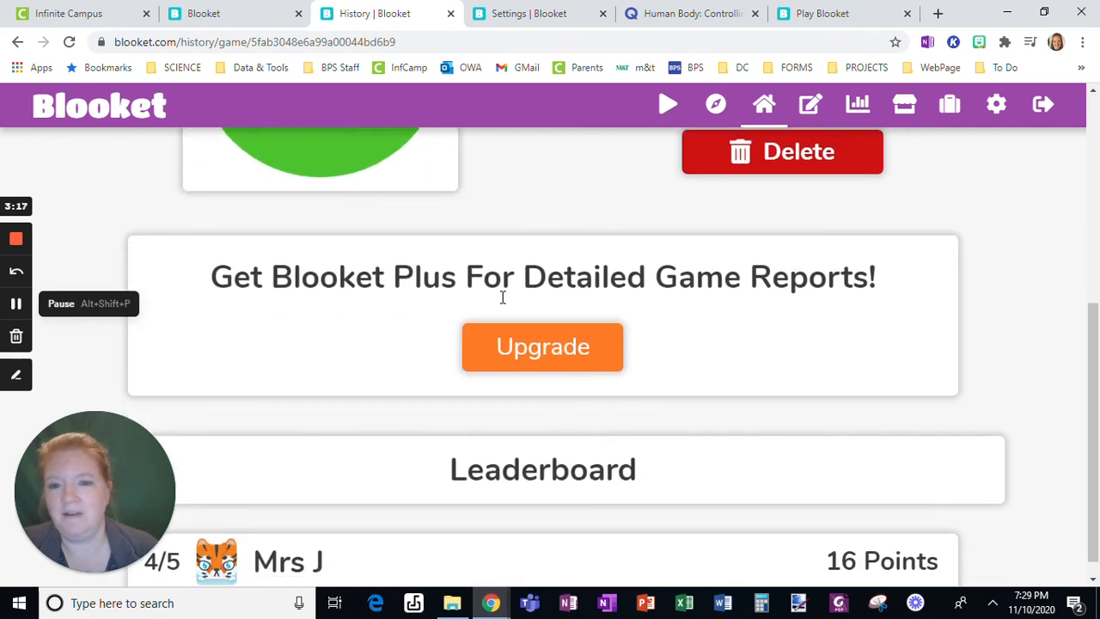
pyautogui.scroll(-3)
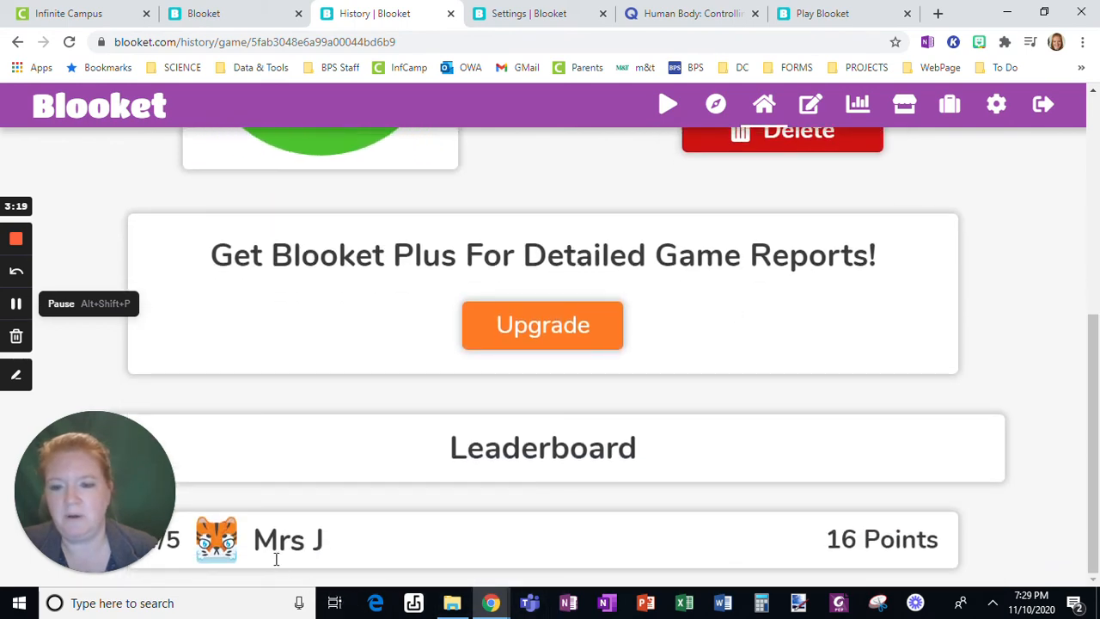
pyautogui.scroll(3)
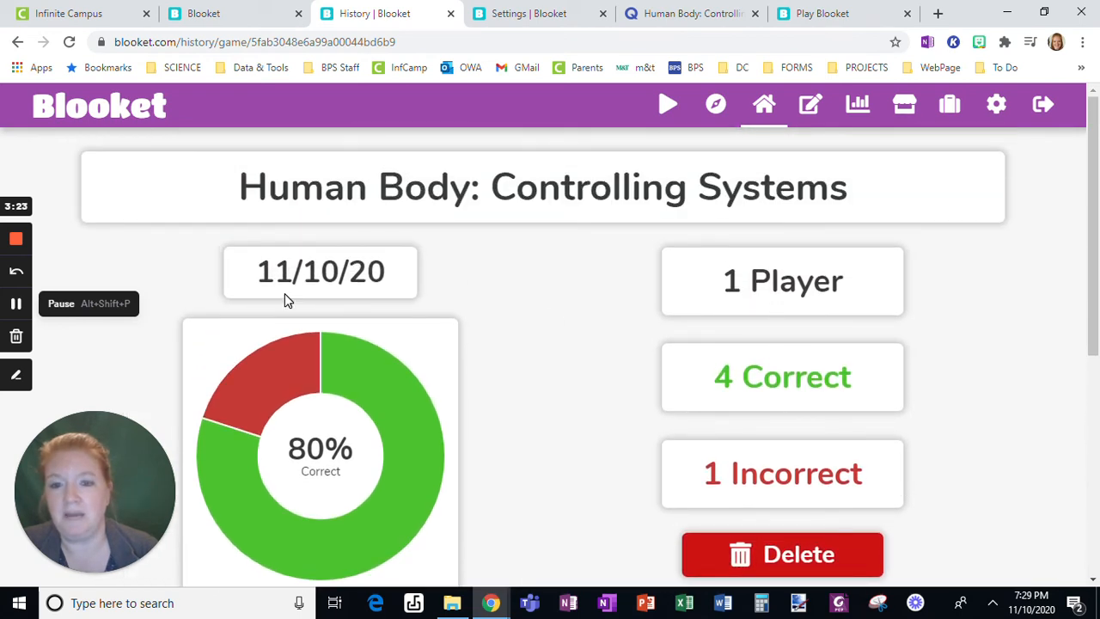
pyautogui.moveTo(589, 376)
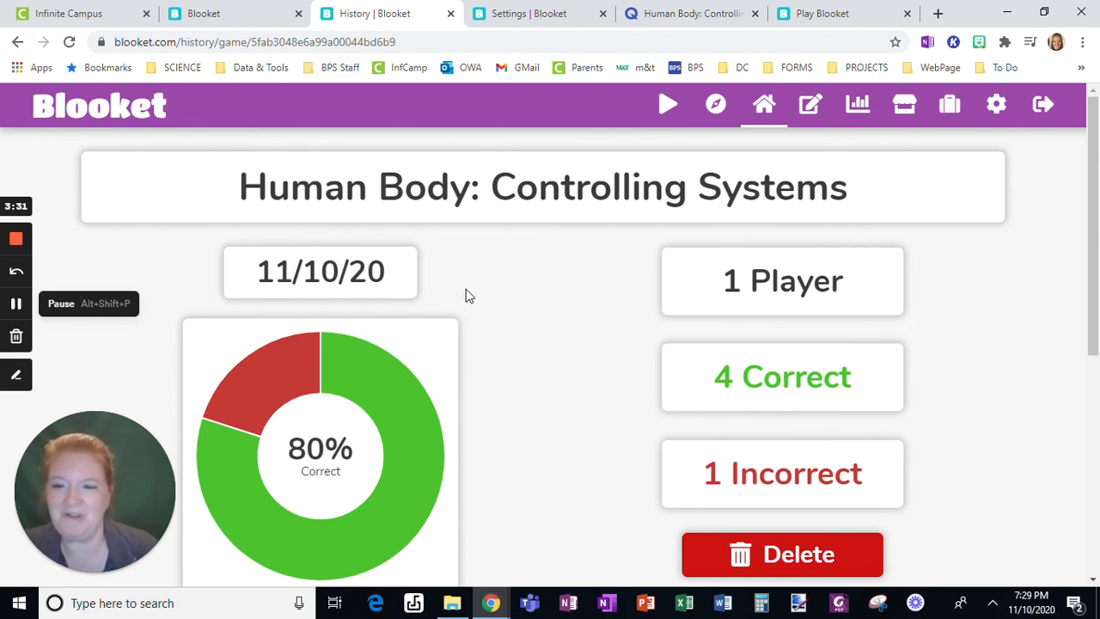
pyautogui.moveTo(536, 305)
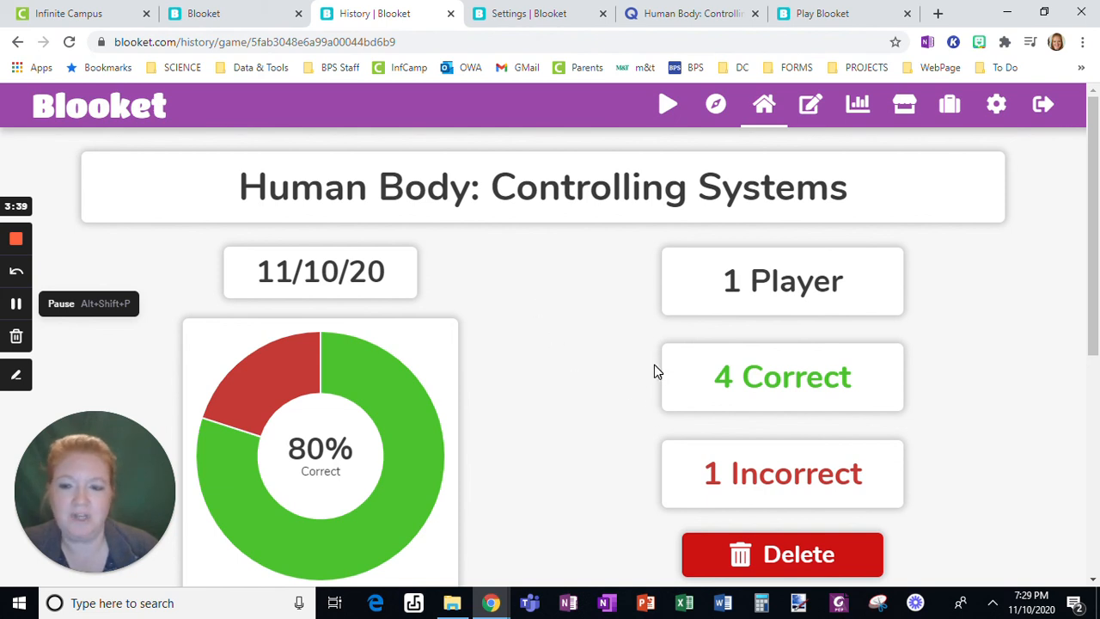
pyautogui.moveTo(299, 321)
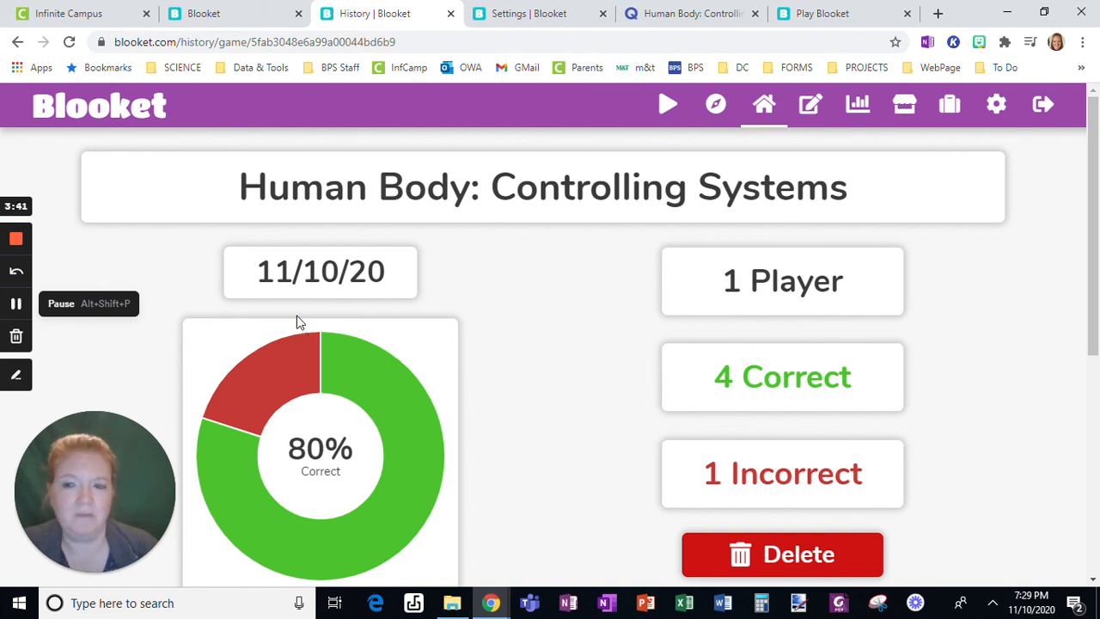